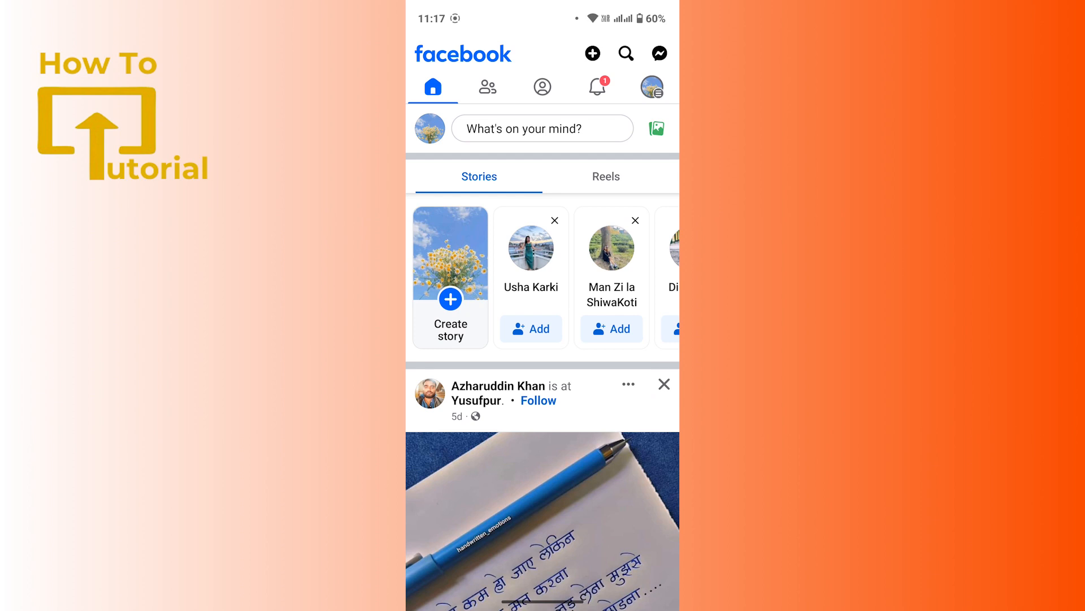
Switch from the home feed to the Facebook account menu
{"action": "left_click", "coordinate": [616, 523]}
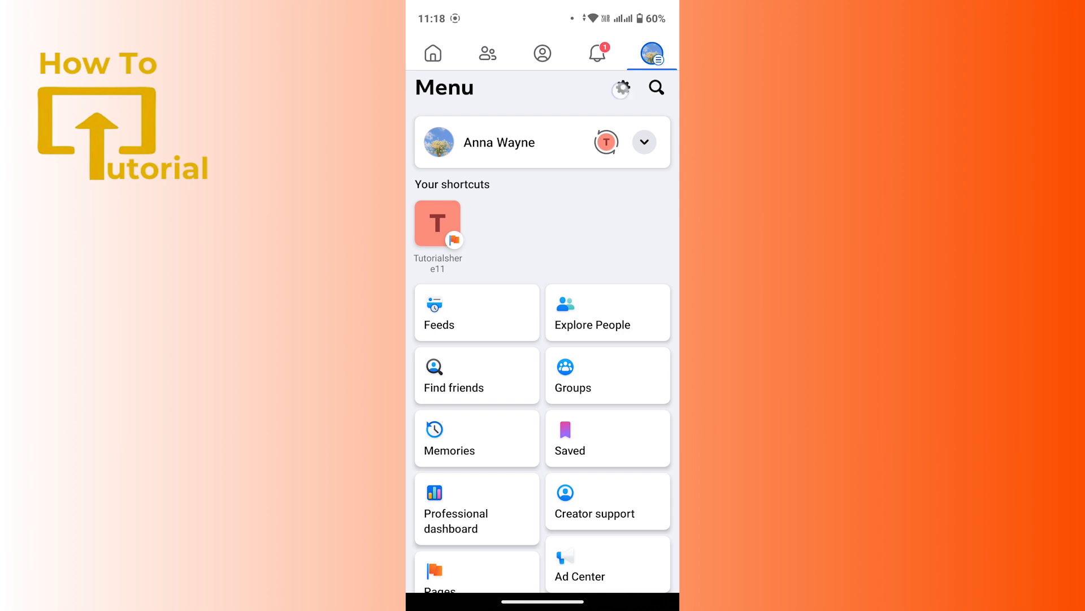
Go to Settings & privacy and bring the Audience and visibility options into view
{"action": "left_click", "coordinate": [622, 87]}
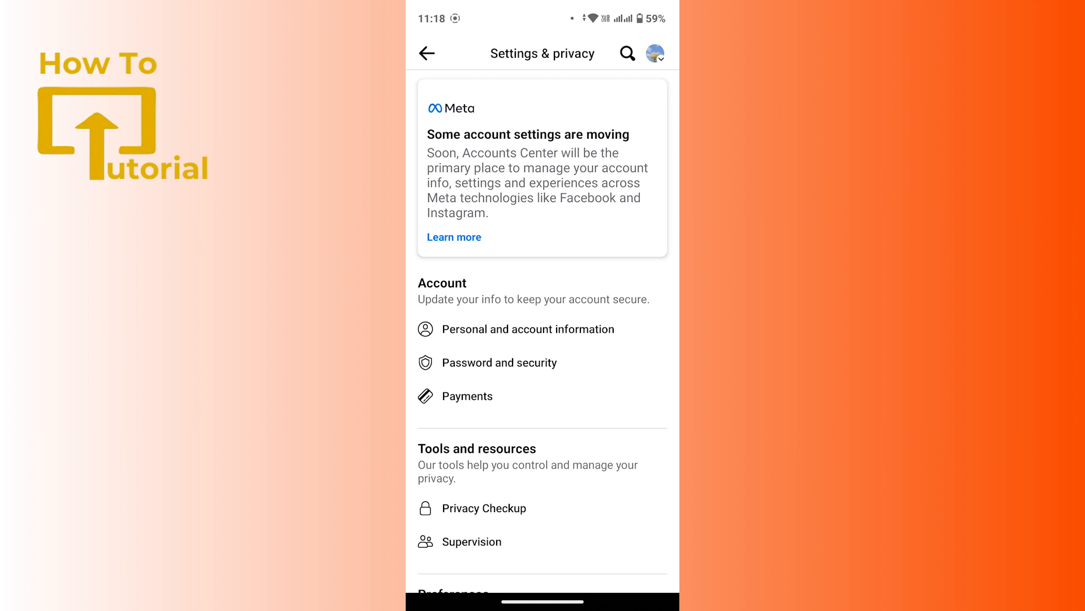
{"action": "scroll", "scroll_direction": "down", "scroll_amount": 3}
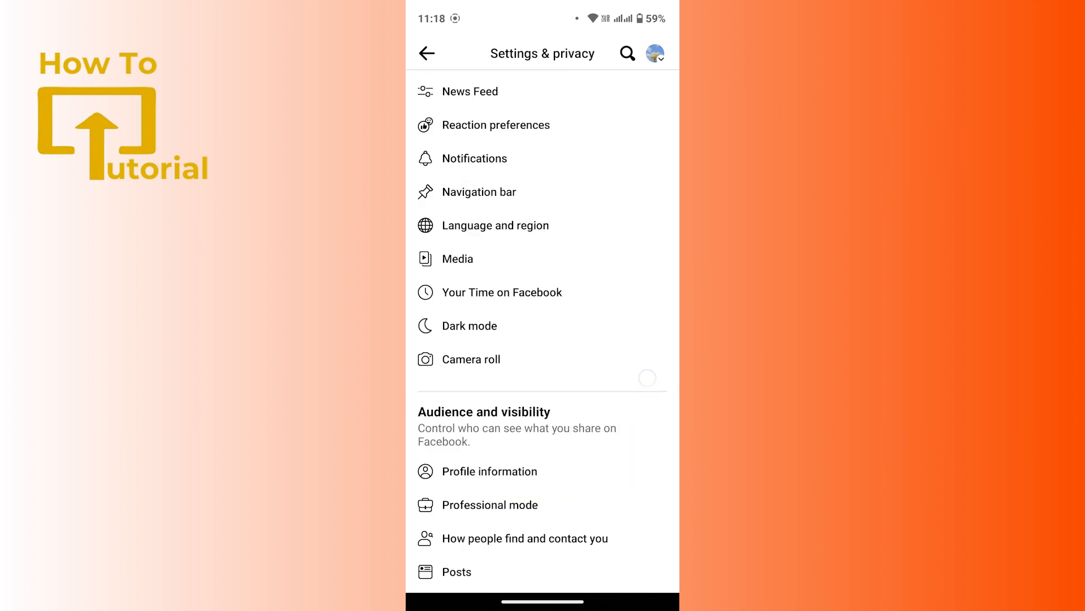
{"action": "scroll", "scroll_direction": "down", "scroll_amount": 3}
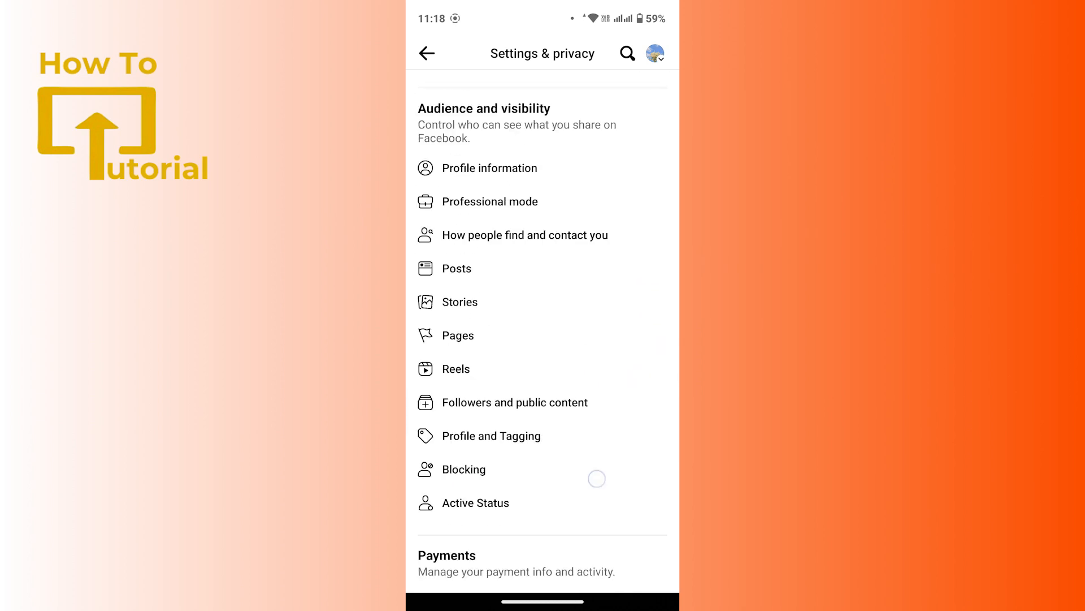
{"action": "scroll", "scroll_direction": "down", "scroll_amount": 3}
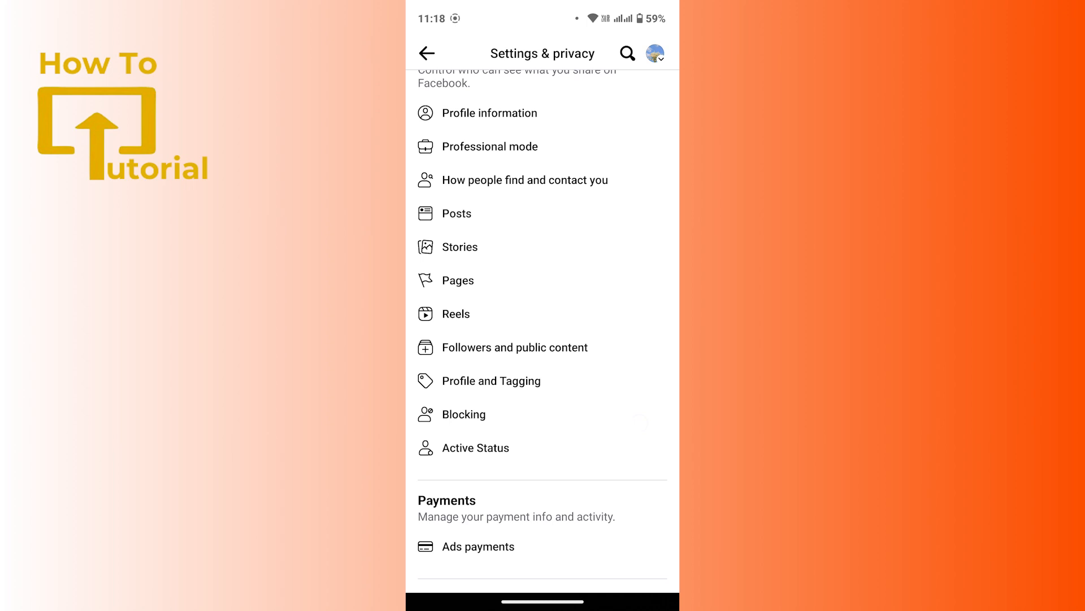
Turn off 'Show when you're active' in Facebook's Active Status and confirm TURN OFF
{"action": "left_click", "coordinate": [474, 448]}
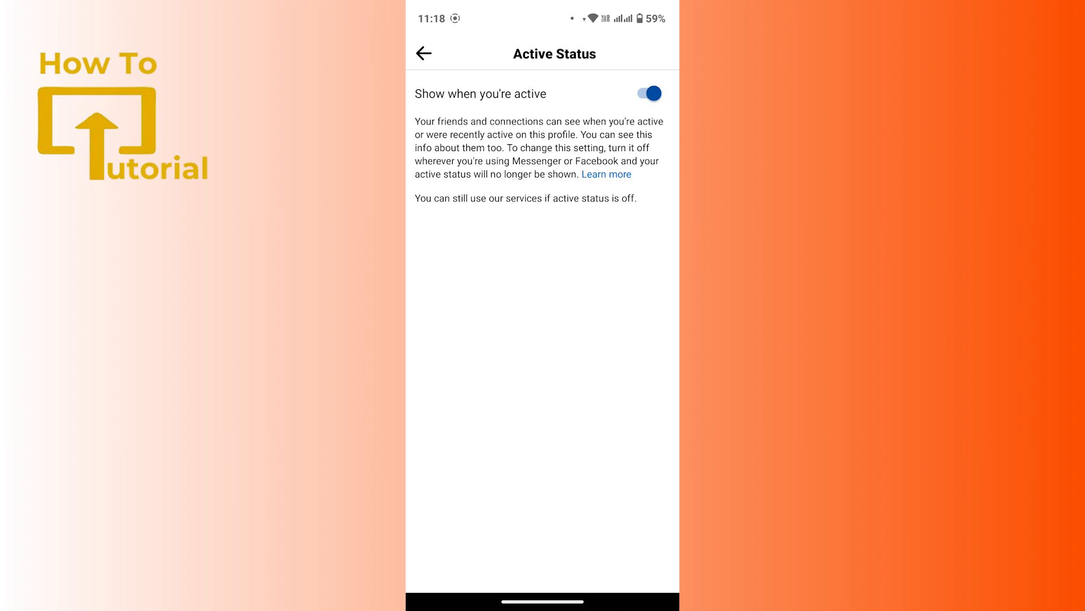
{"action": "left_click", "coordinate": [651, 93]}
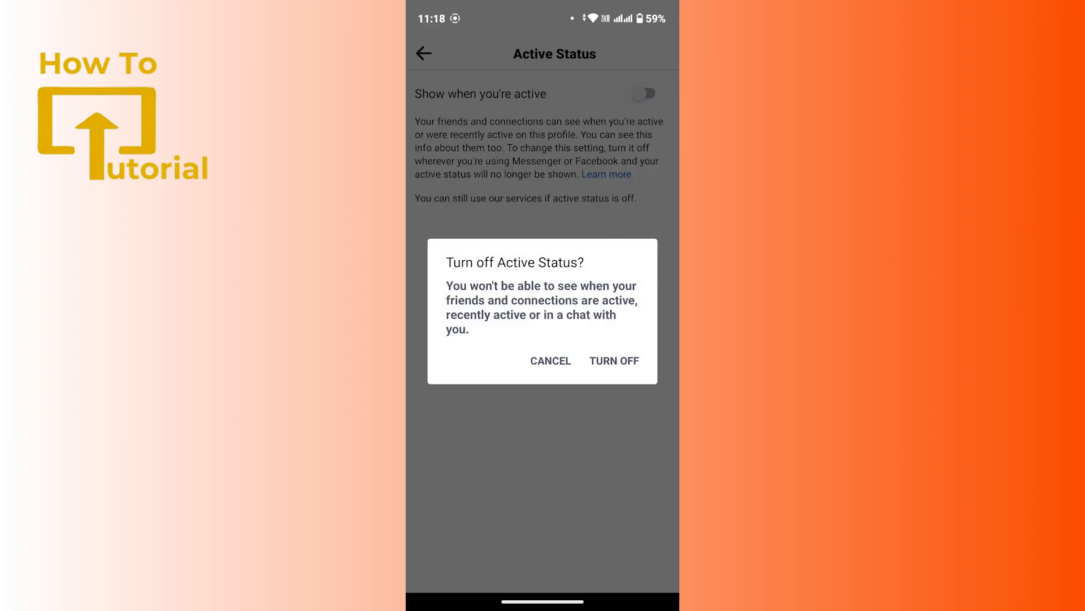
{"action": "left_click", "coordinate": [630, 364]}
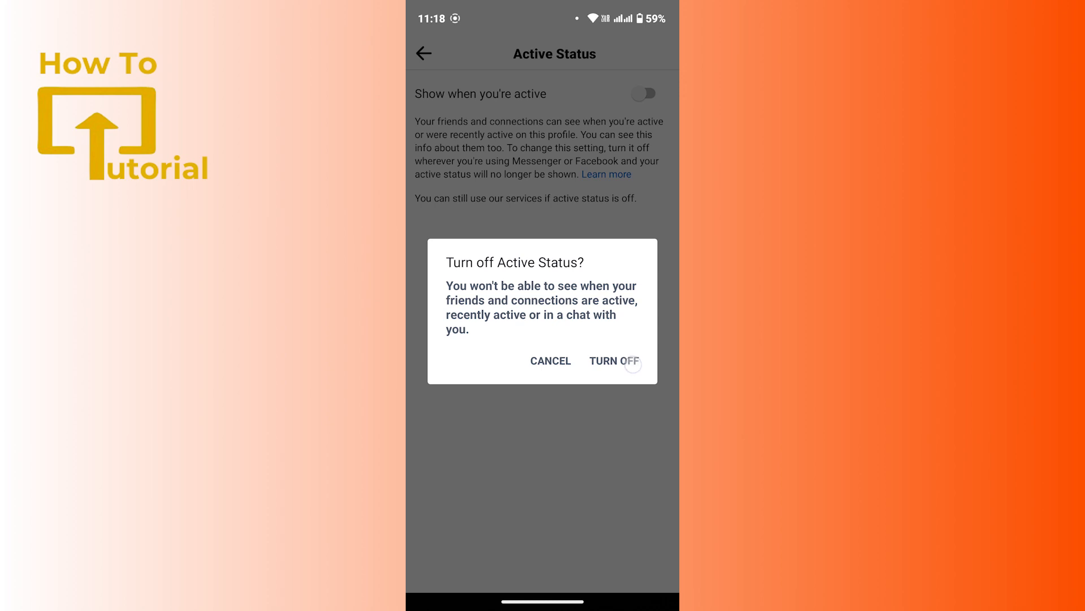
{"action": "left_click", "coordinate": [615, 361]}
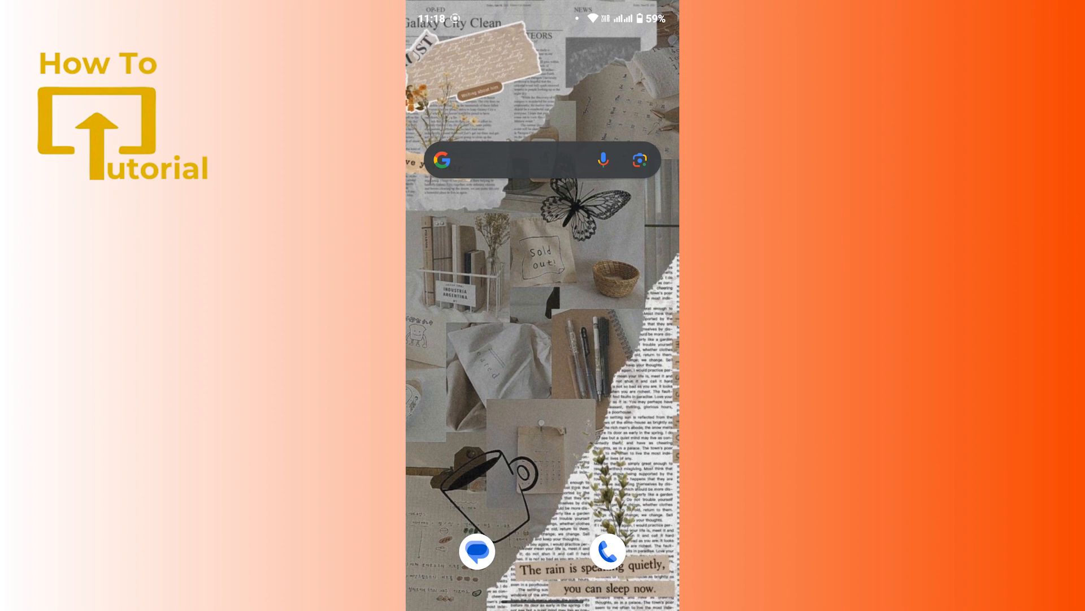
Launch Messenger and bring up its side menu over the Chats list
{"action": "left_click", "coordinate": [526, 159]}
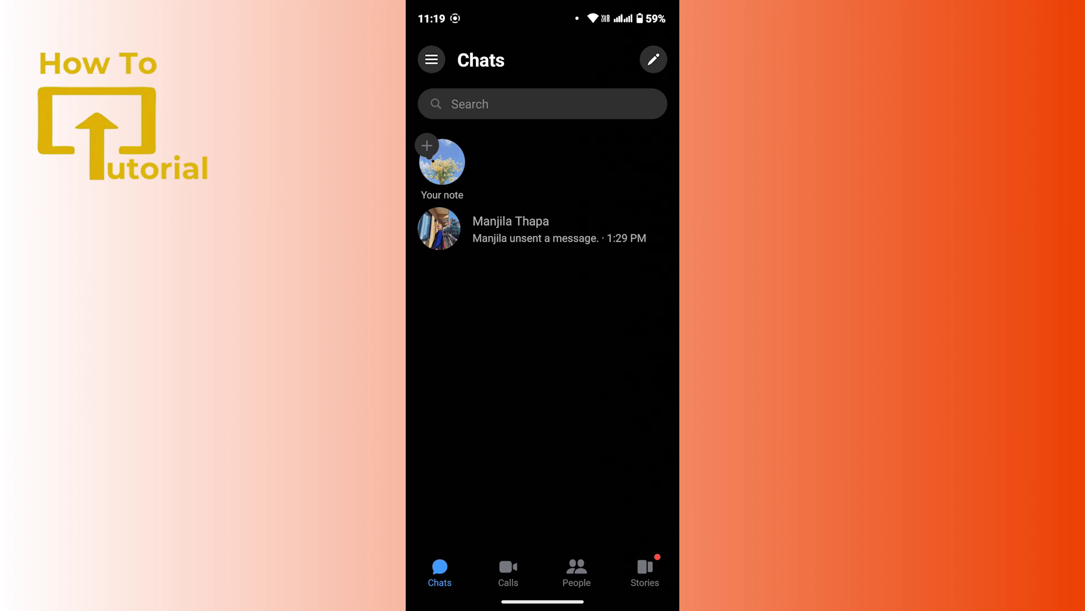
{"action": "left_click", "coordinate": [432, 58]}
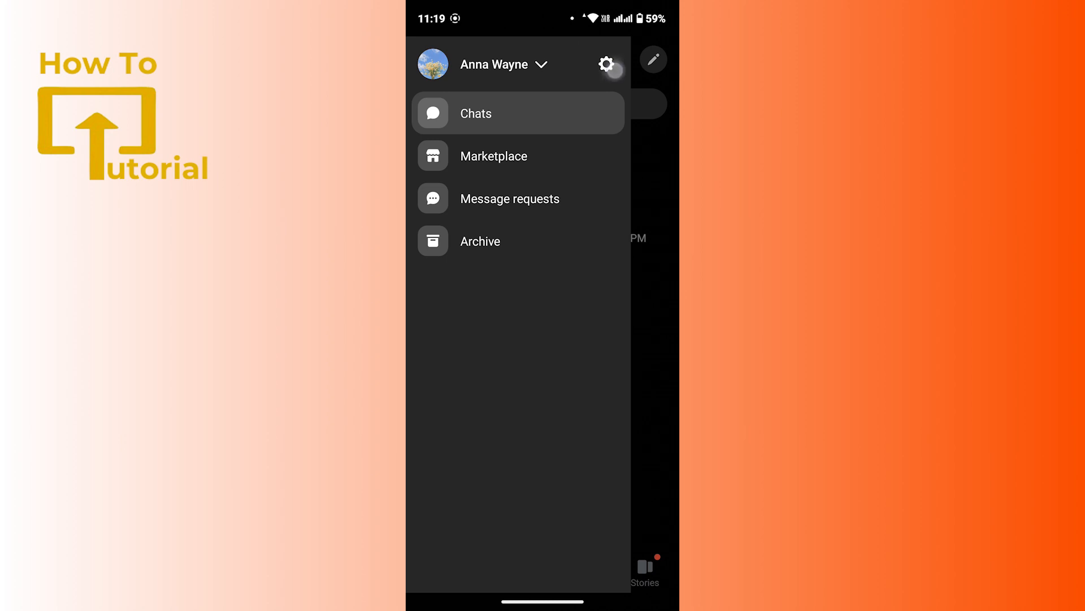
Turn off Messenger's 'Show when you're active', paused until changed, via settings
{"action": "left_click", "coordinate": [607, 64]}
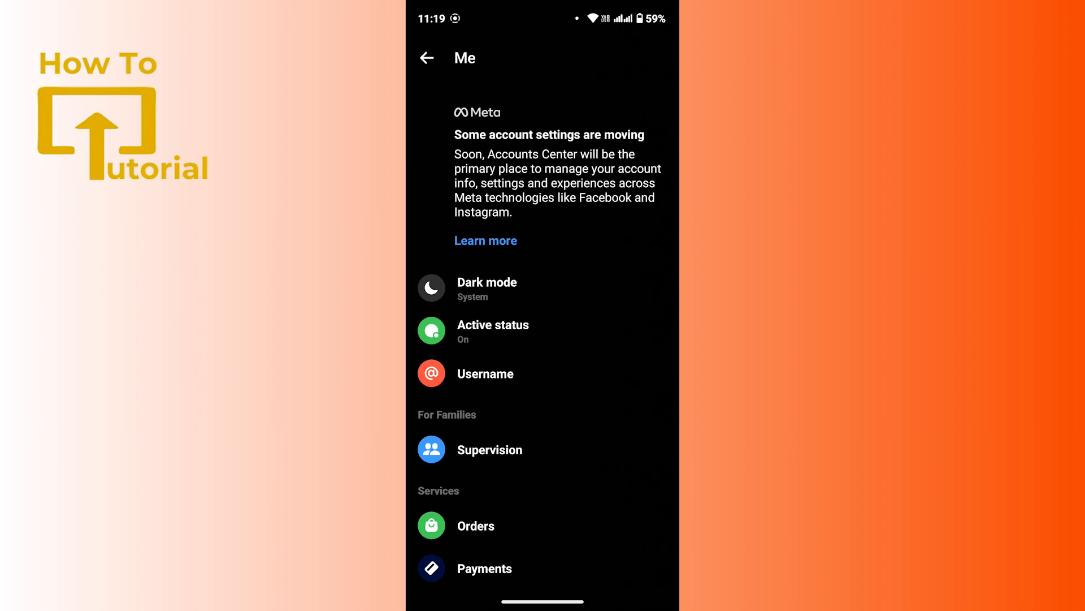
{"action": "left_click", "coordinate": [493, 330]}
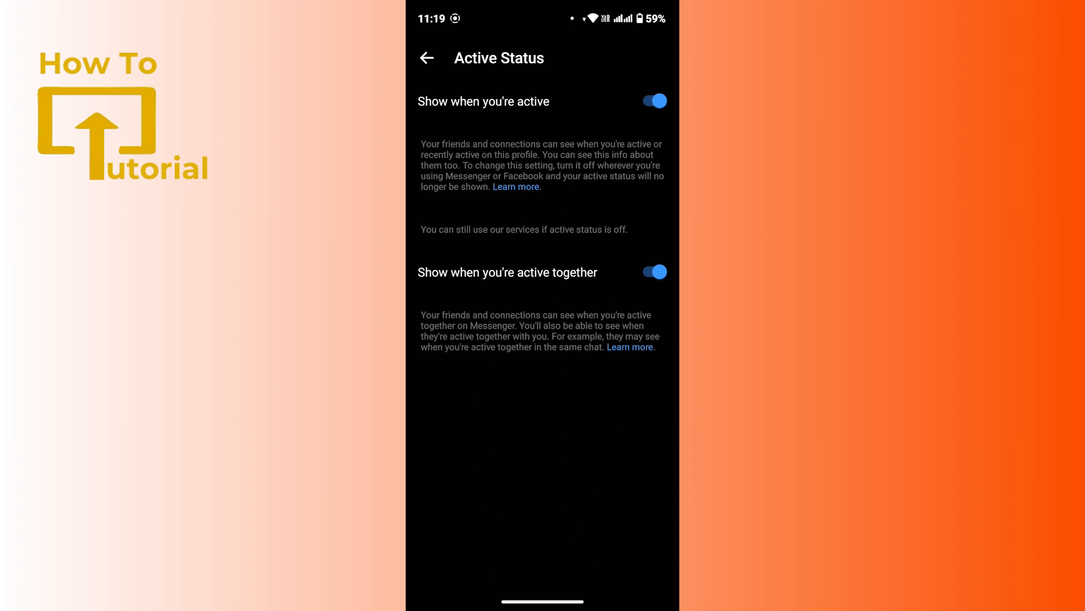
{"action": "left_click", "coordinate": [654, 101]}
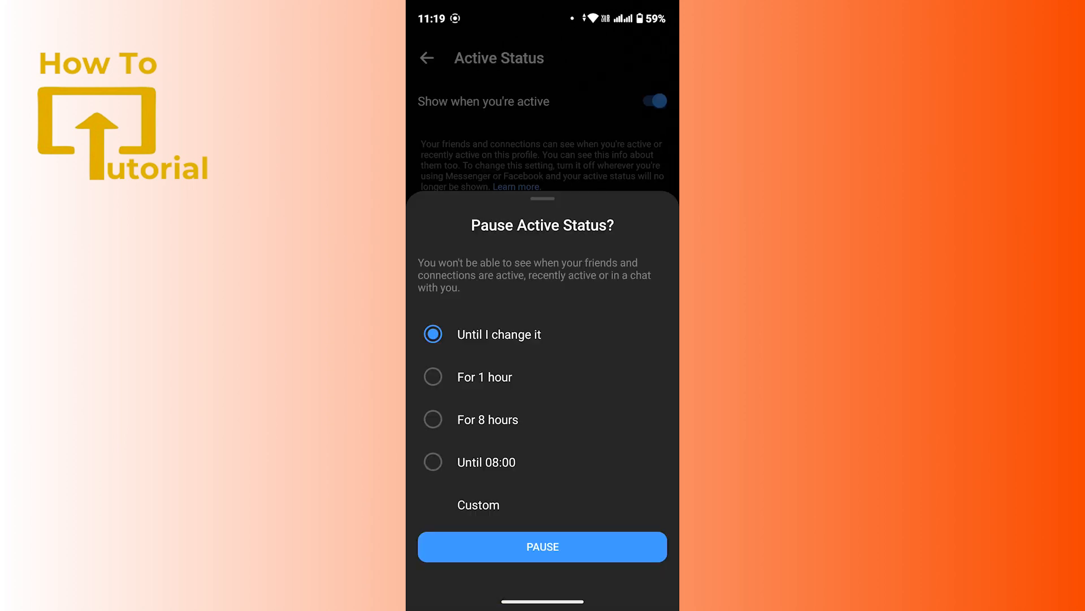
{"action": "left_click", "coordinate": [543, 547]}
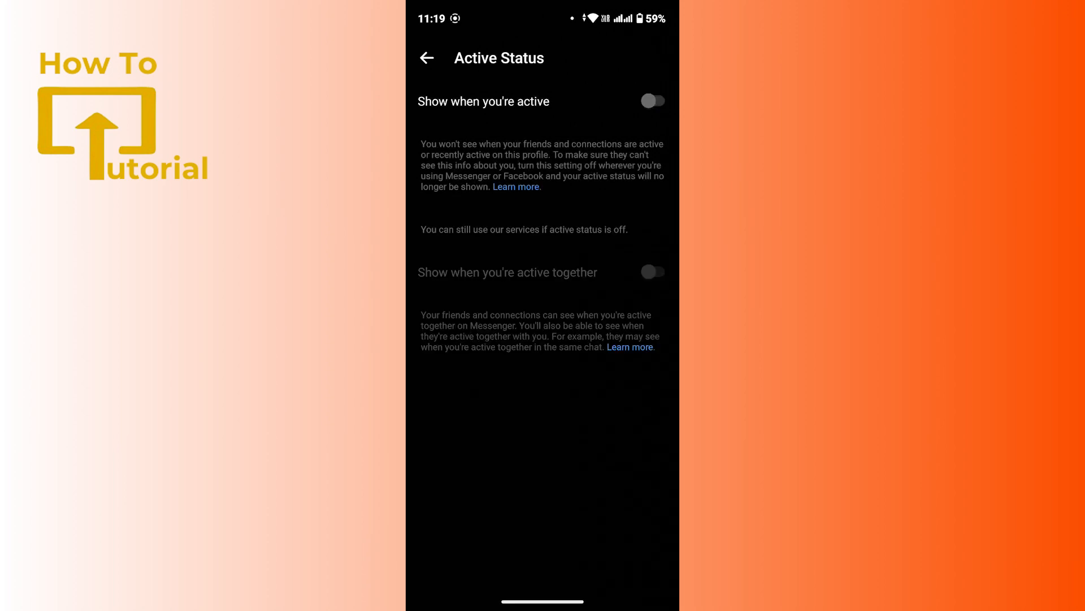